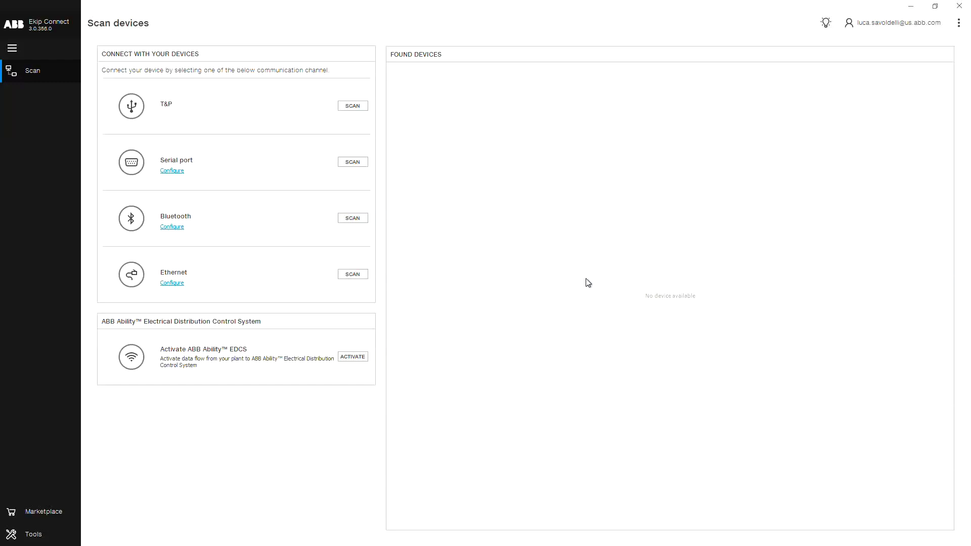
pyautogui.moveTo(456, 131)
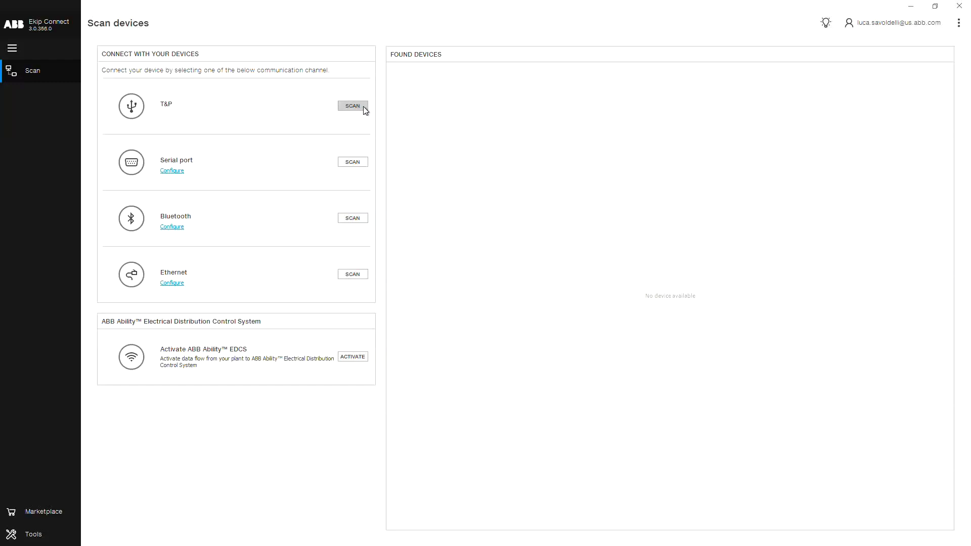
# Scan over T&P and connect to the found Ekip Touch trip unit's dashboard.
pyautogui.click(352, 105)
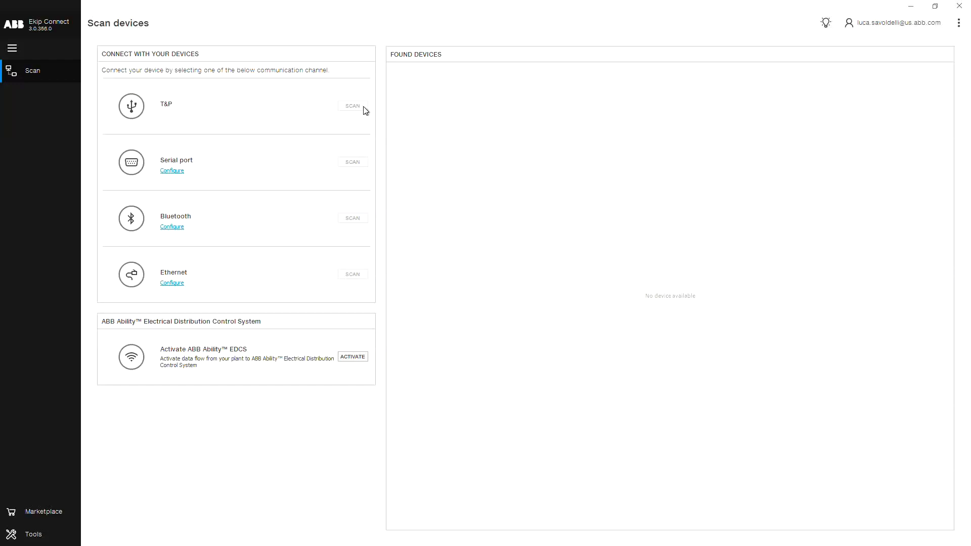
pyautogui.click(352, 106)
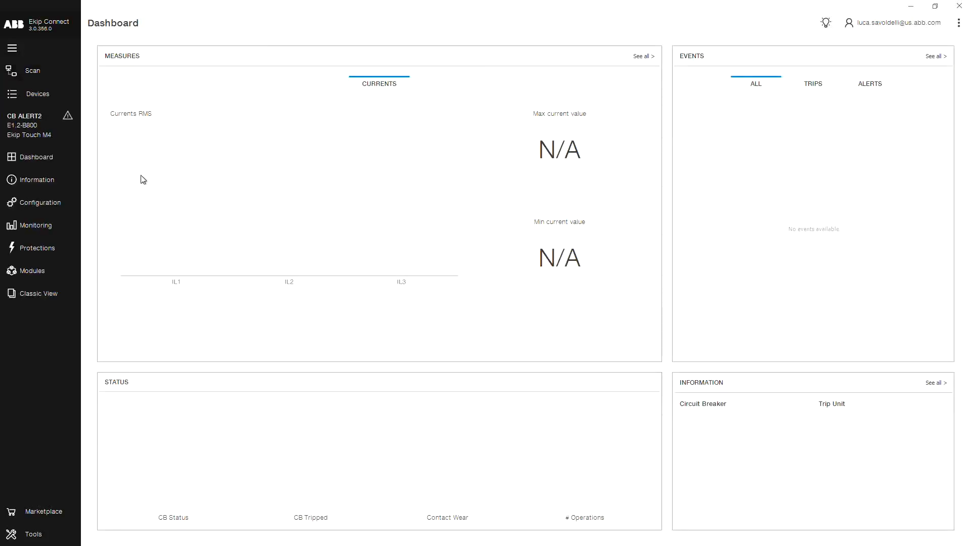
# Go to the trip unit's communication modules and show the Modbus TCP module settings.
pyautogui.click(35, 271)
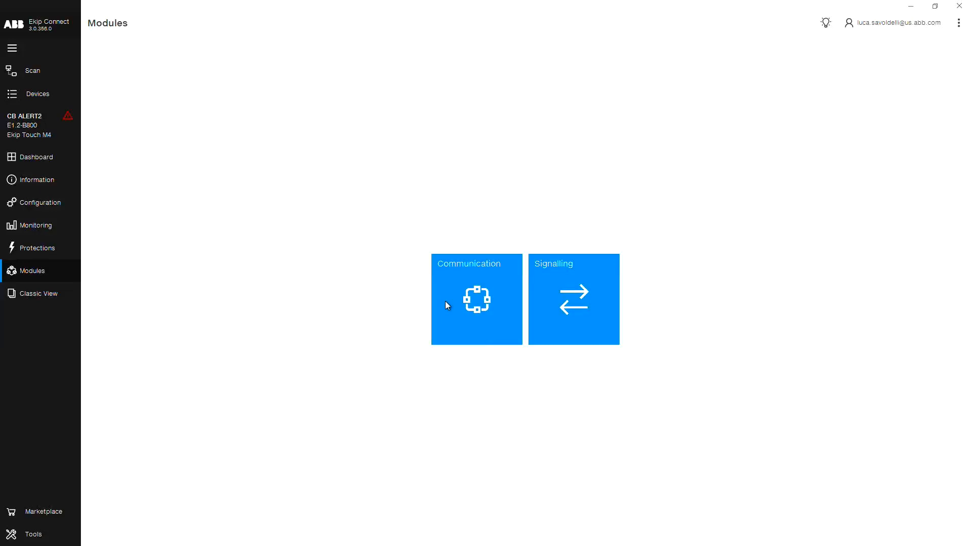
pyautogui.click(475, 299)
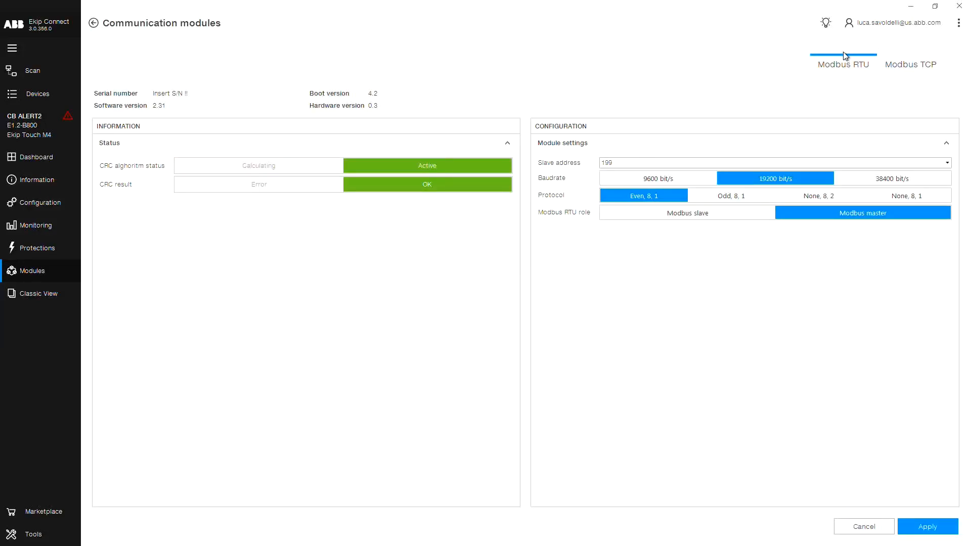
pyautogui.click(910, 64)
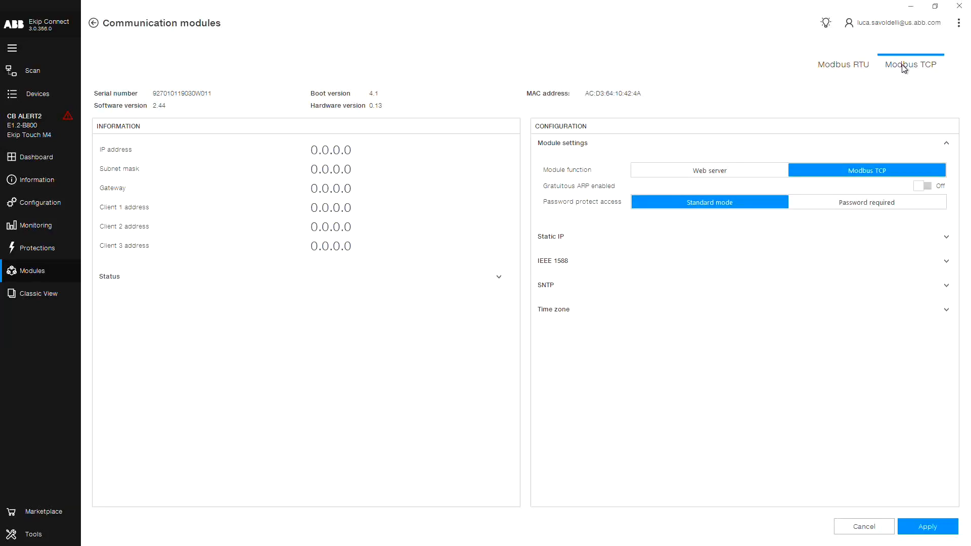
pyautogui.moveTo(741, 127)
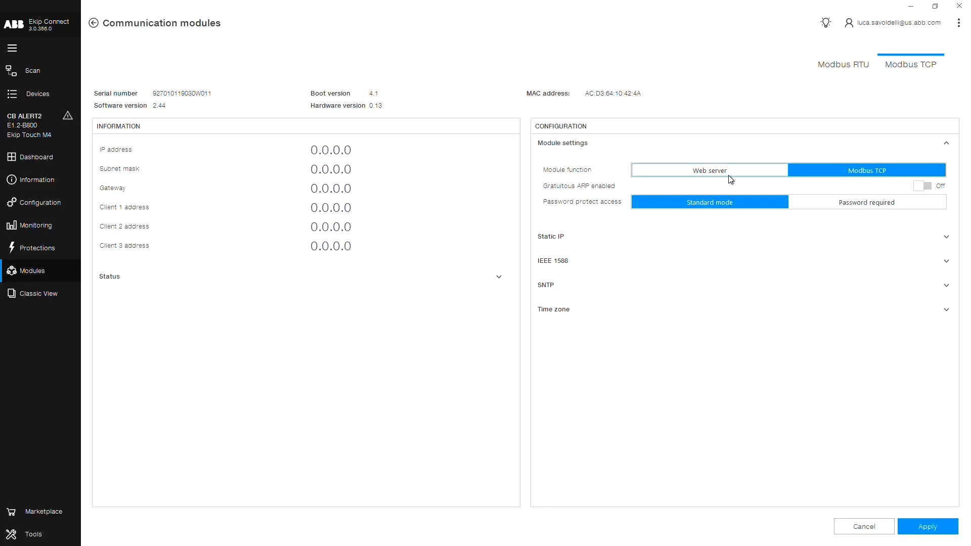
pyautogui.moveTo(778, 171)
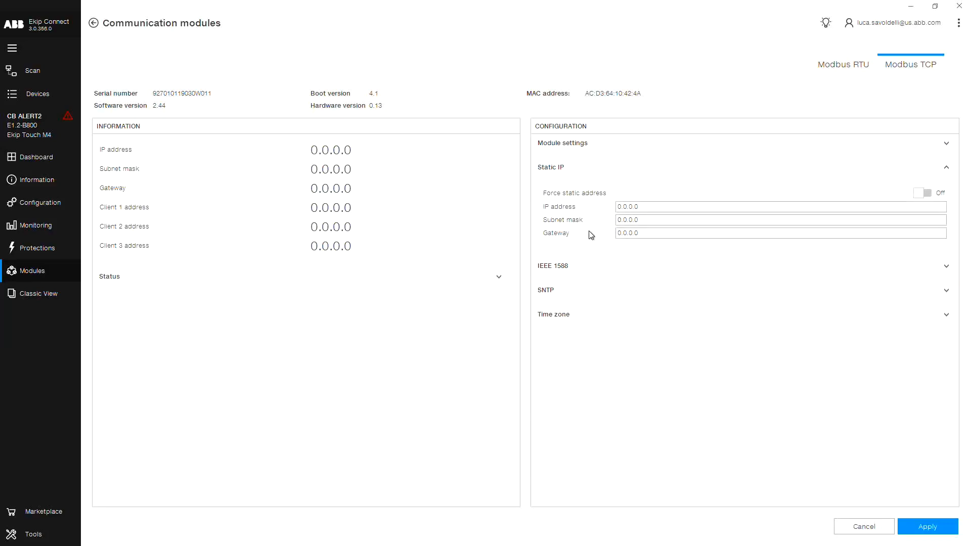
pyautogui.moveTo(828, 200)
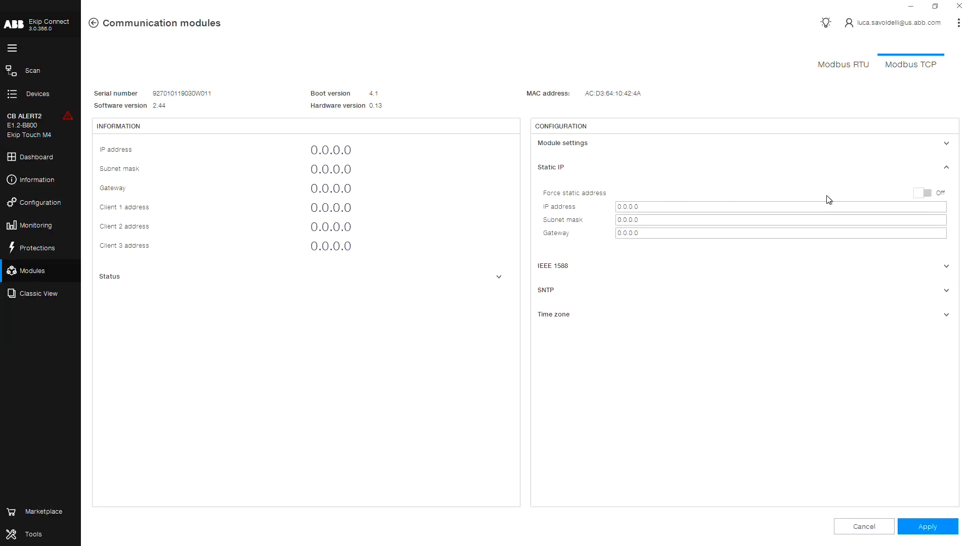
# Enable Force static address and start entering IP address 192.192...
pyautogui.click(922, 192)
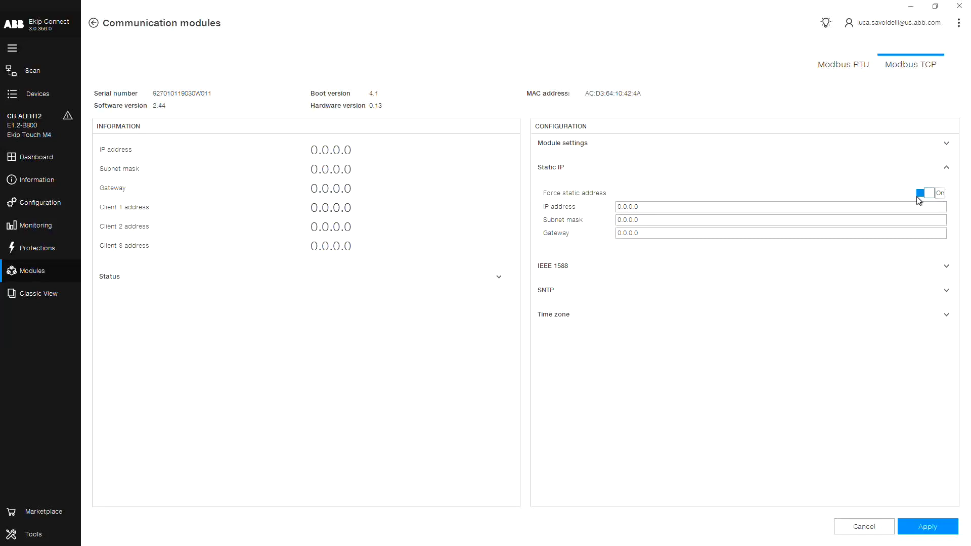
pyautogui.click(925, 192)
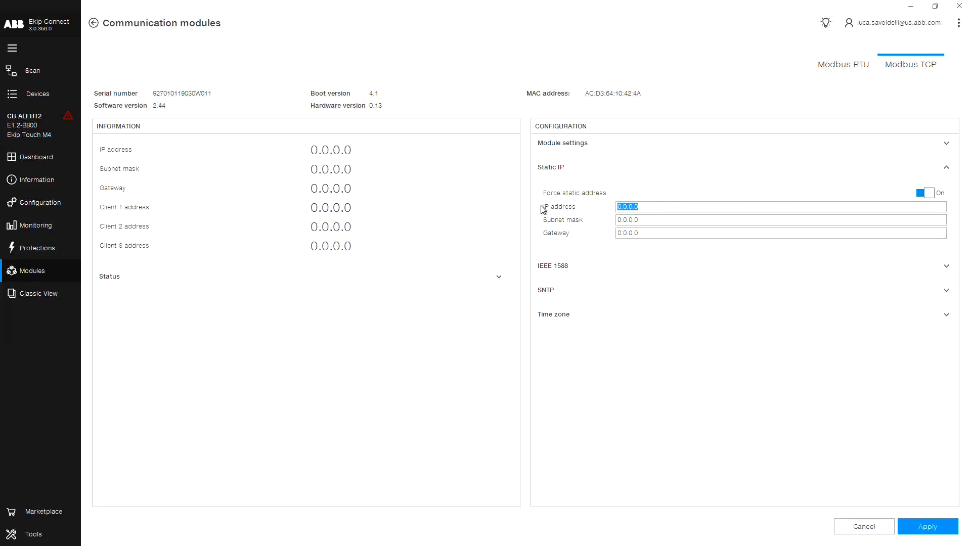
pyautogui.write('192.192.1')
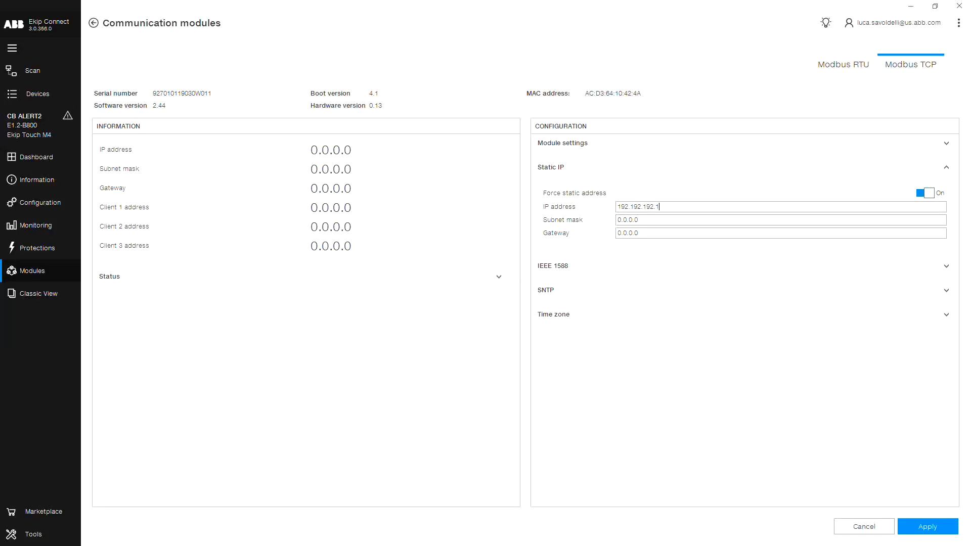
pyautogui.write('92')
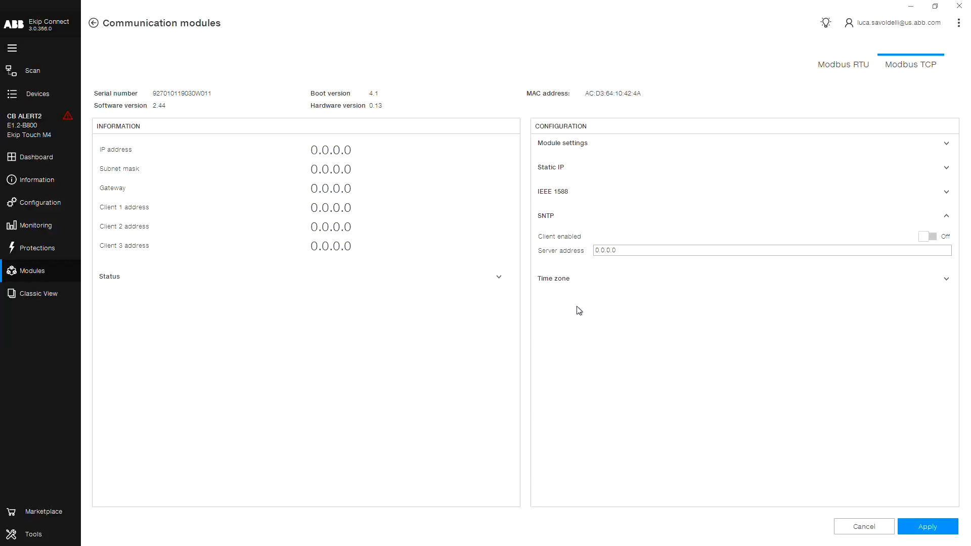
pyautogui.moveTo(563, 248)
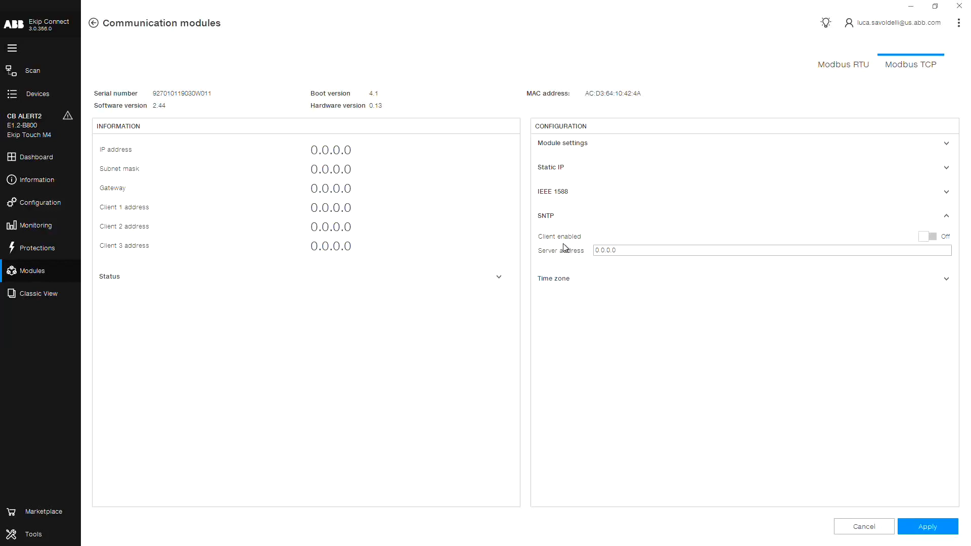
pyautogui.moveTo(581, 262)
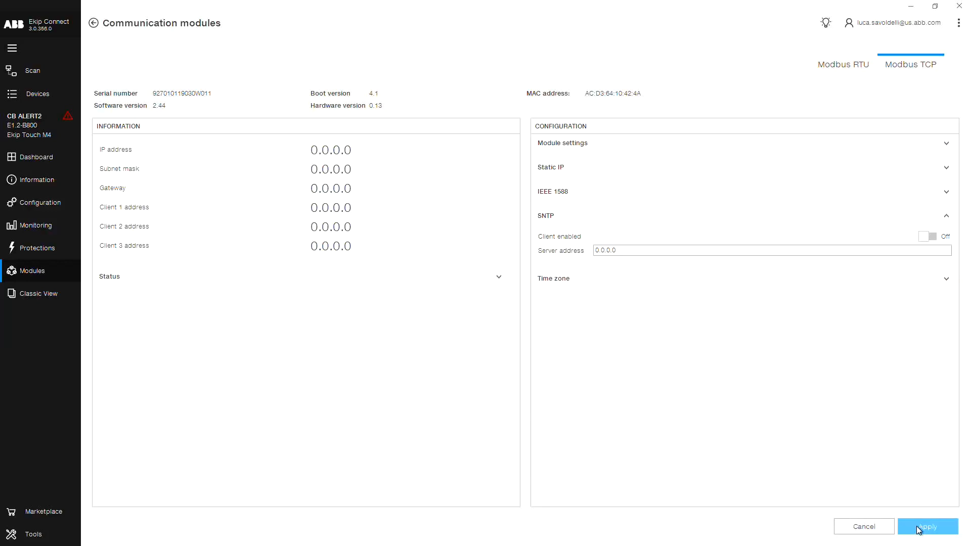
# Apply the settings to the trip unit so the module reports IP 192.192.192.192.
pyautogui.click(927, 526)
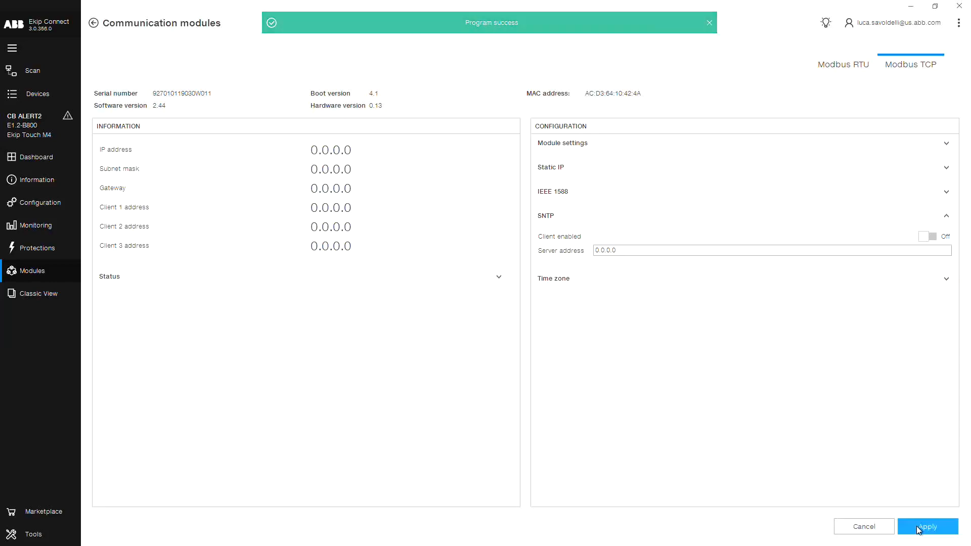
pyautogui.click(708, 22)
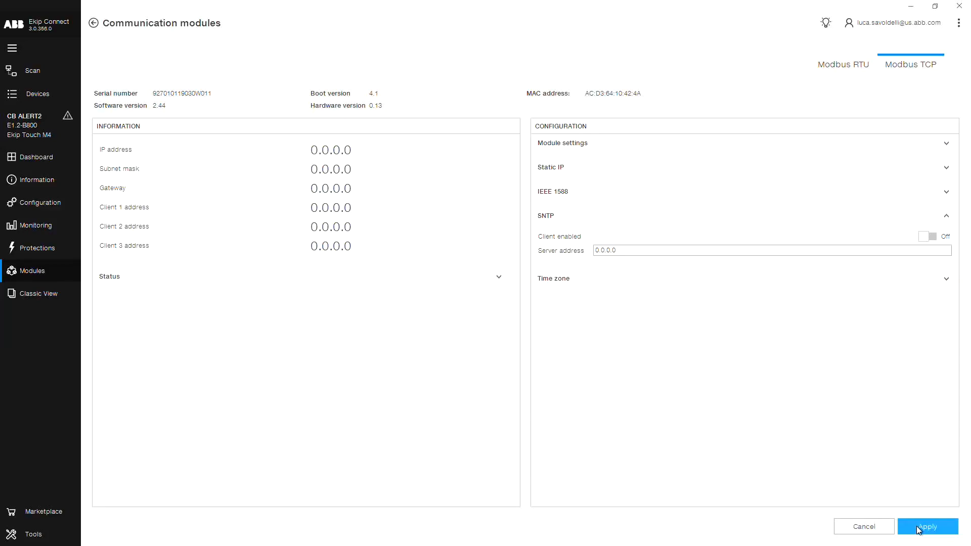
pyautogui.click(926, 526)
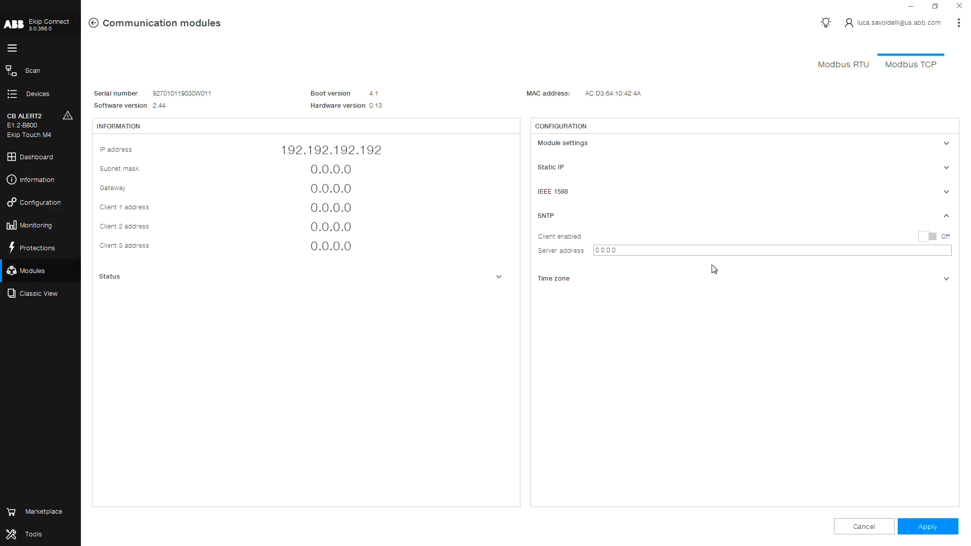